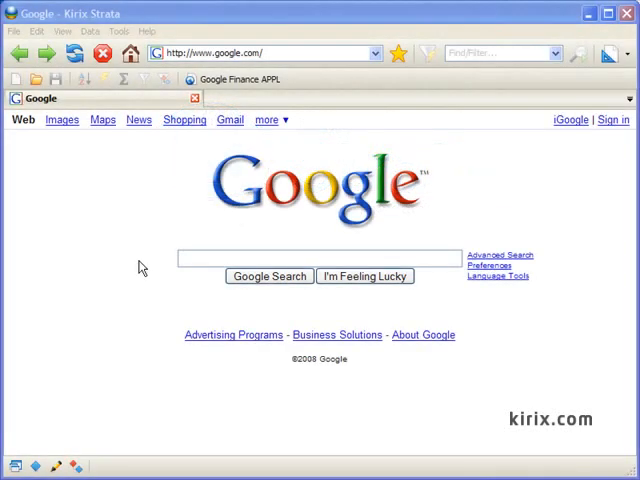
mouse_move(56, 110)
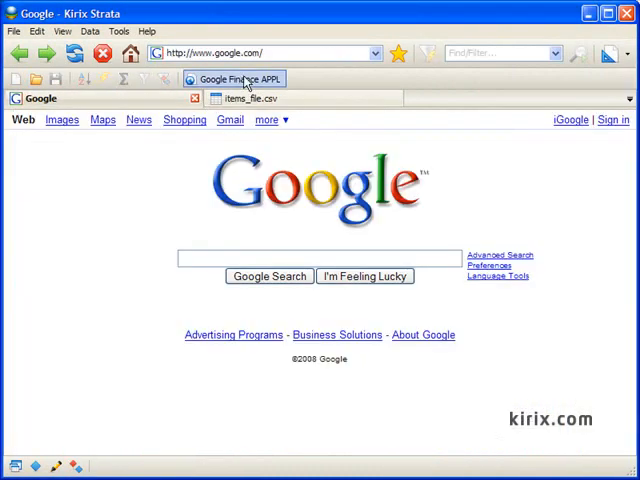
- View the Google Finance AAPL prices page, then the items_file.csv vendor items table
click(234, 80)
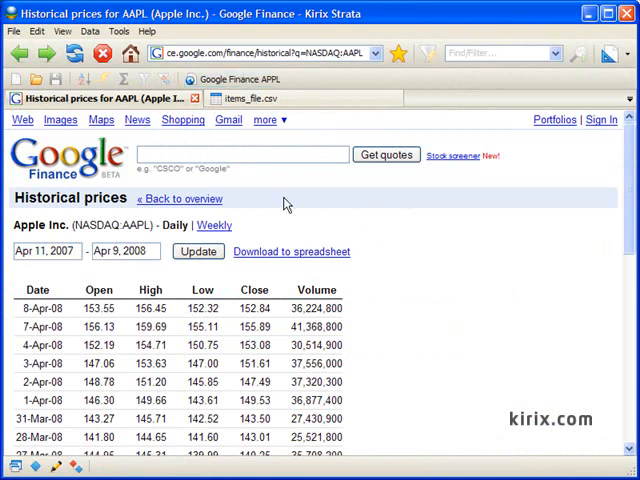
click(292, 252)
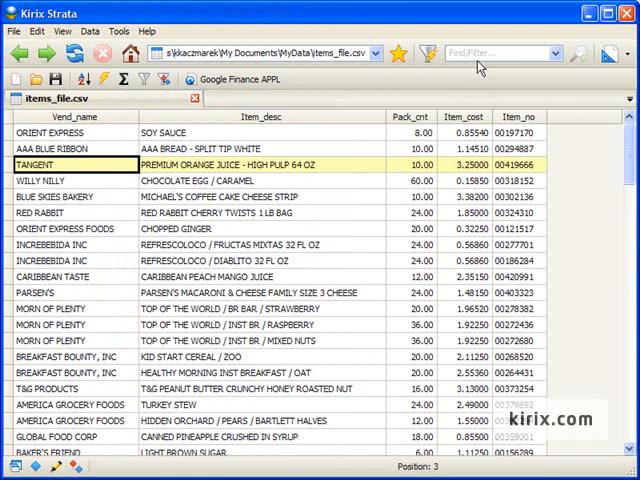
- Filter items for 'tangent', add a Total field from pack counts, and close the table
text(tangent)
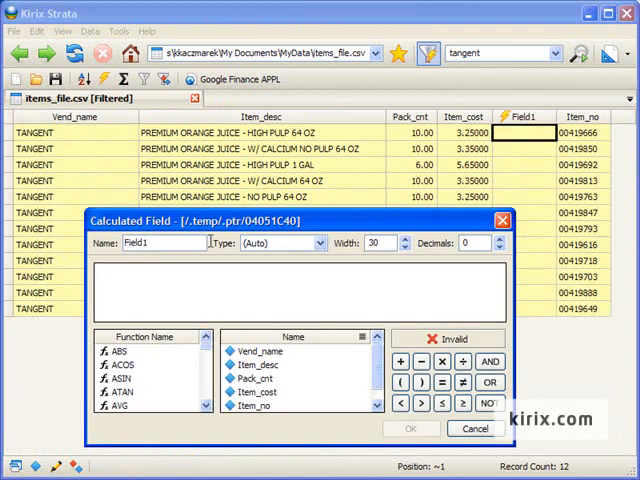
text(pack)
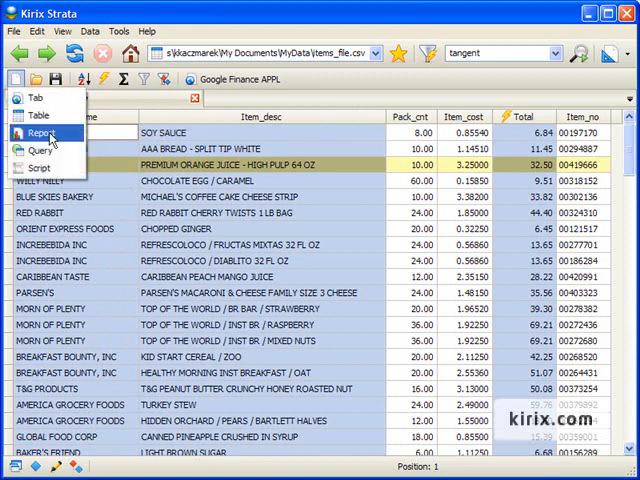
click(42, 132)
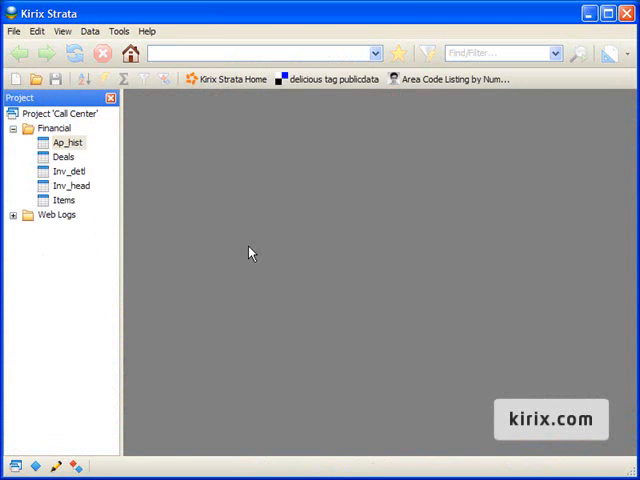
- Create a MySQL connection to the kirix database on example
click(14, 32)
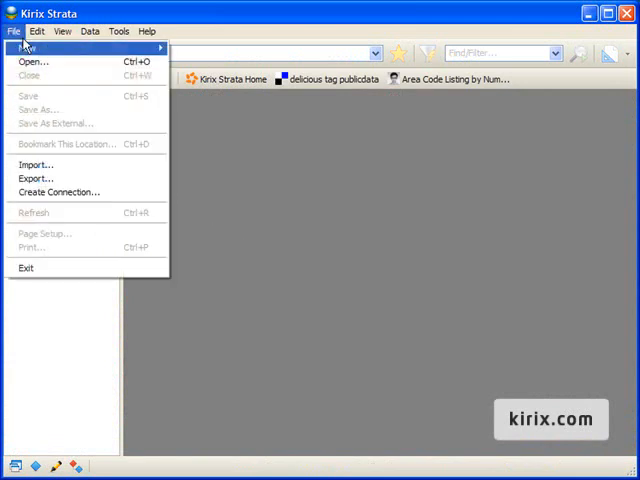
click(60, 192)
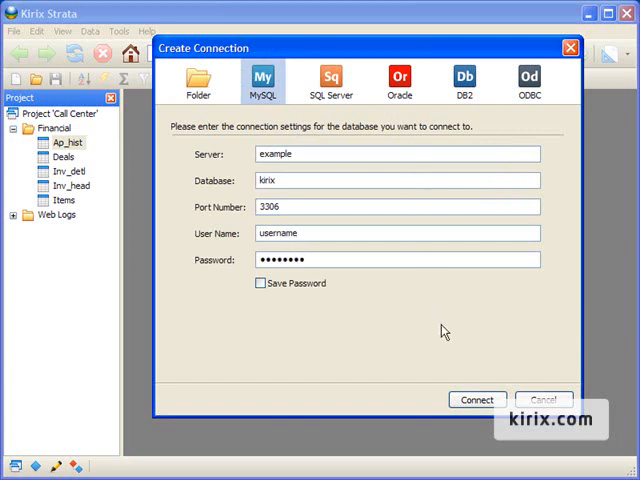
click(476, 400)
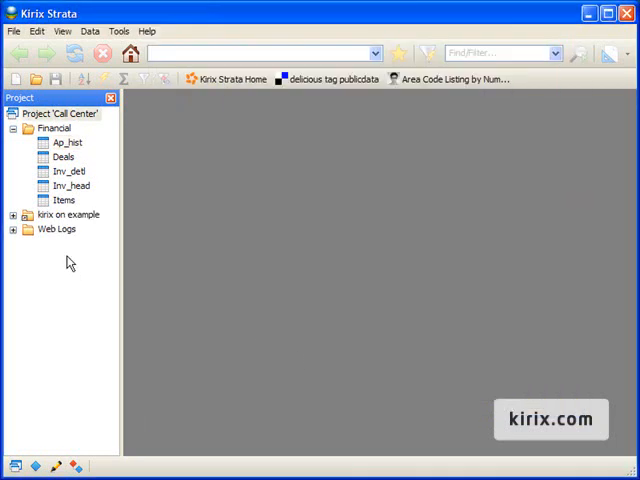
- Expand the kirix connection and bring up its call_log table
click(12, 214)
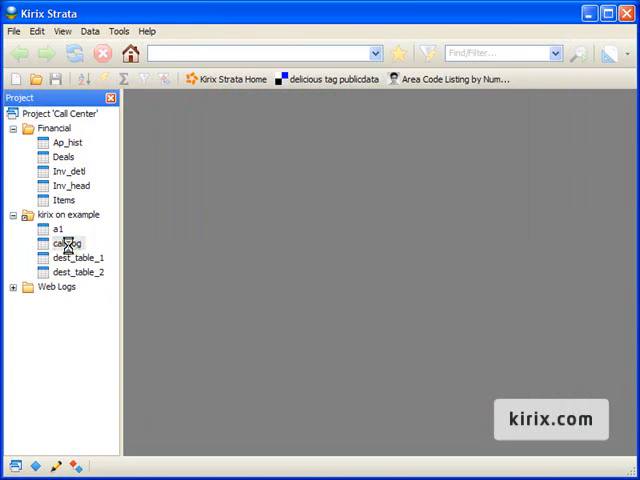
double_click(64, 244)
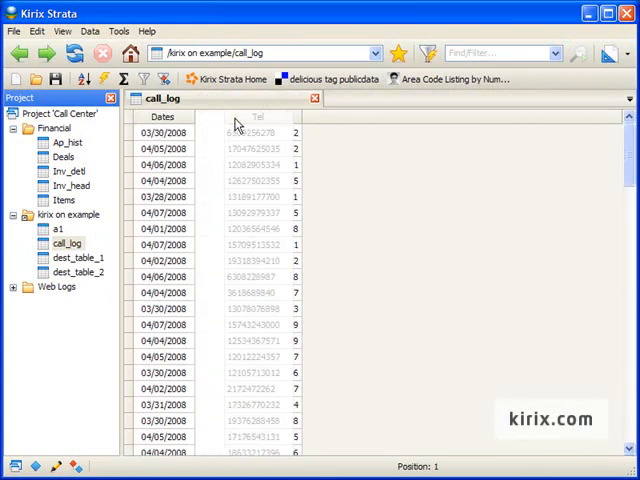
- View call_log's structure, filter to 04/03/2008, and group by Dates summing Time and counting calls
right_click(270, 116)
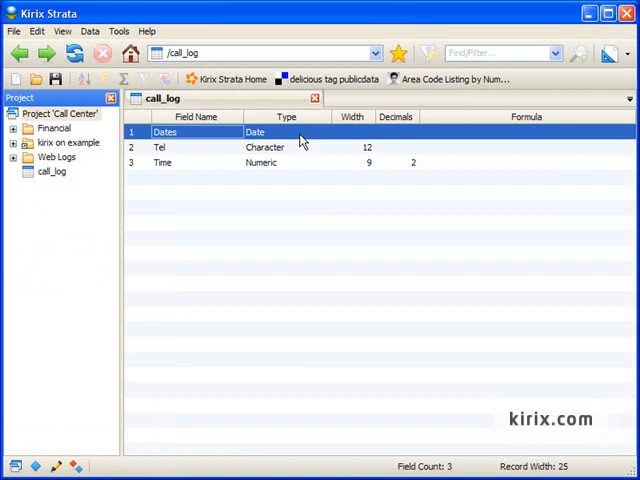
click(608, 52)
text(04/03/2008)
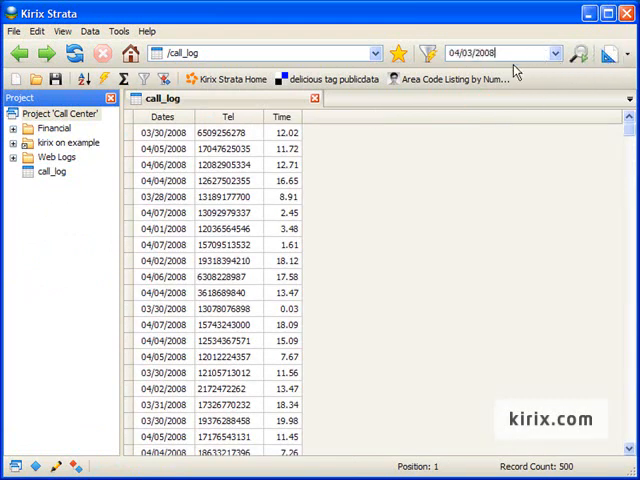
click(430, 52)
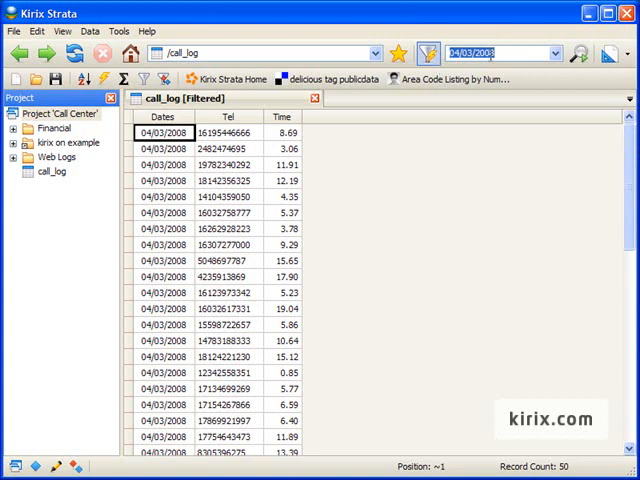
text(time > 10)
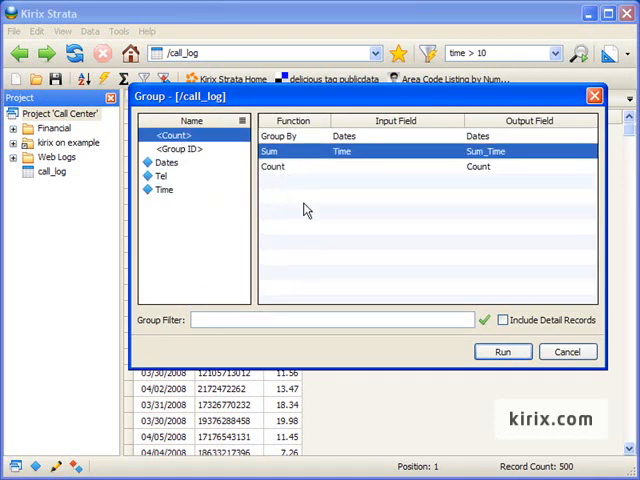
- Run the date grouping, add an average field sum_time / count, and copy records where Field1 is 9.03
click(504, 352)
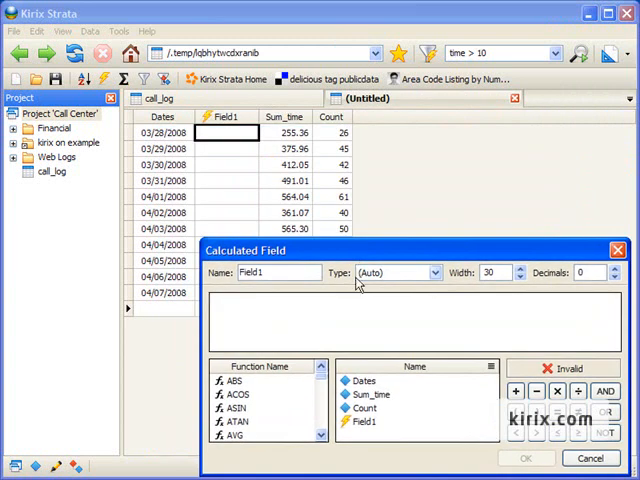
text(sum_time / count)
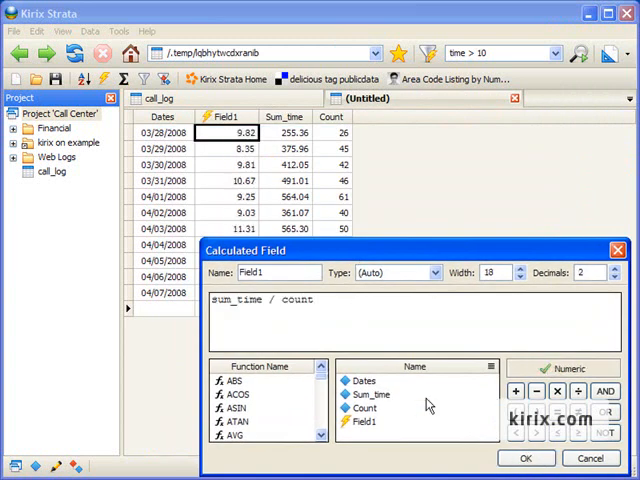
click(526, 458)
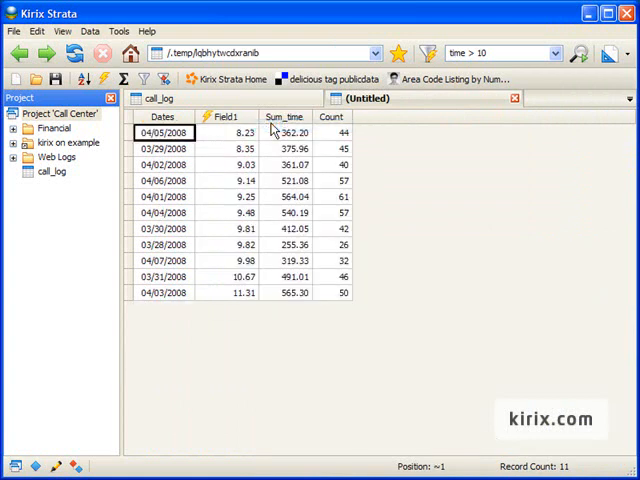
mouse_move(218, 170)
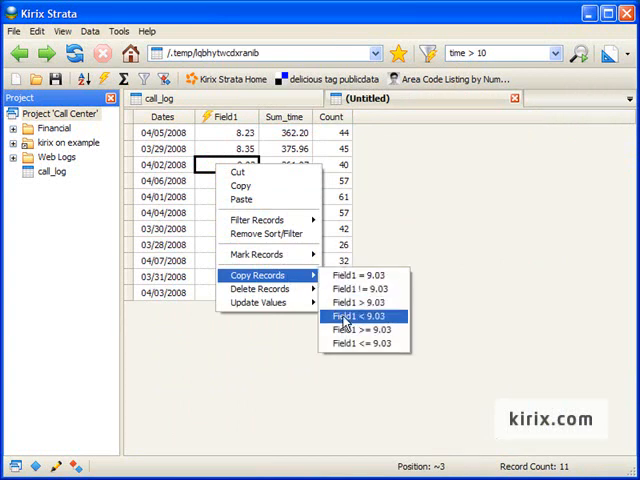
click(362, 316)
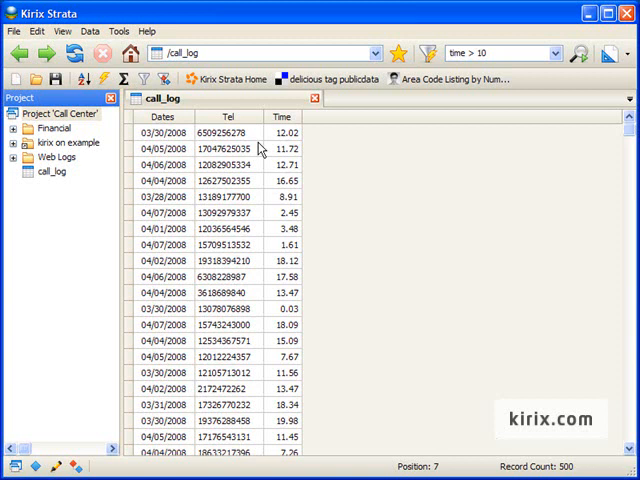
mouse_move(260, 192)
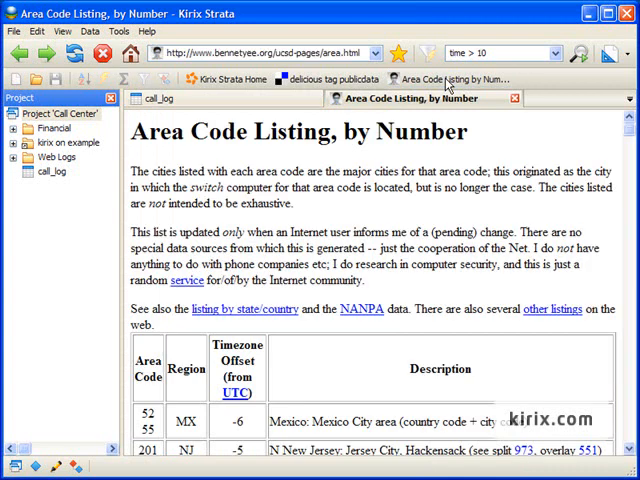
- Scroll the Area Code Listing page to the table being imported beneath call_log
scroll(down, 3)
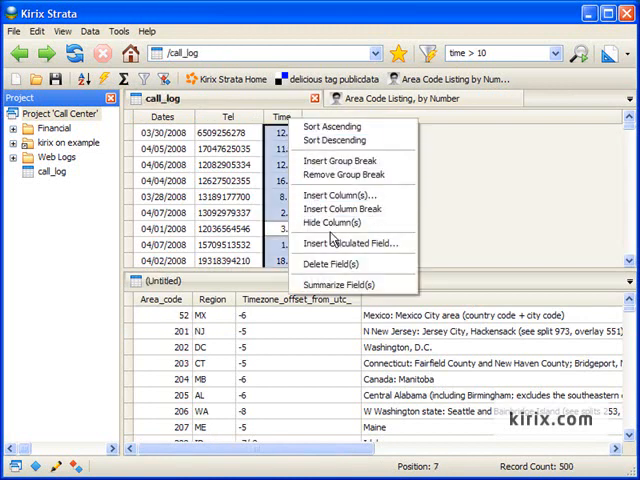
- Add calculated field iif(left(tel,1)="1",substr(tel,2,3),substr(tel,1,3)) giving each call's area code
click(352, 244)
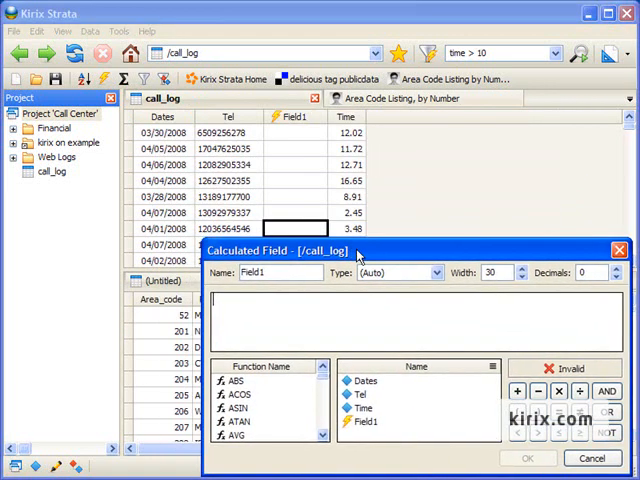
text(substr(tel,1,3)
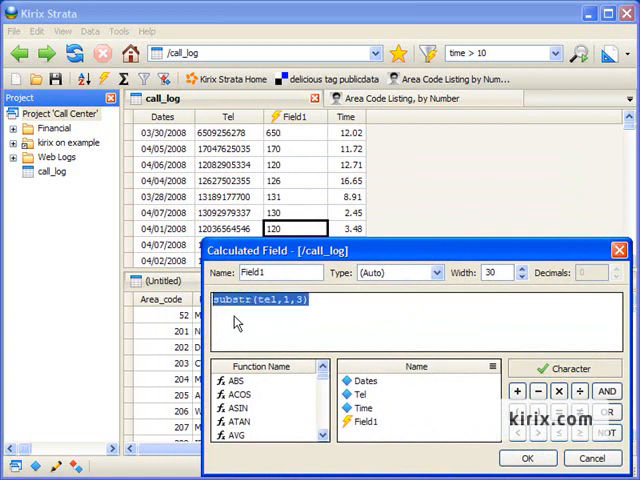
text(left(tel,1))
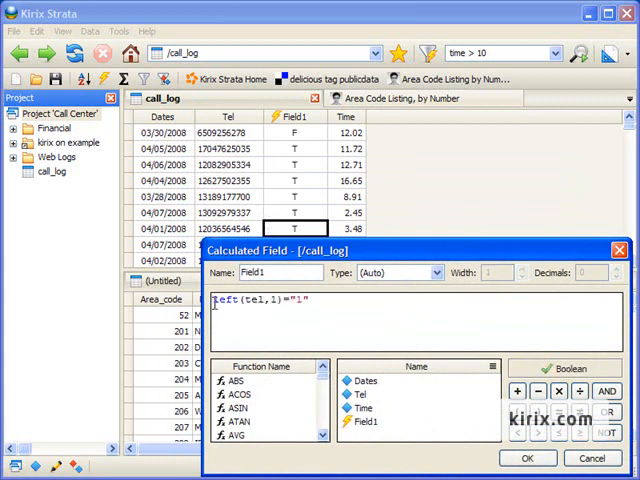
text(iif()
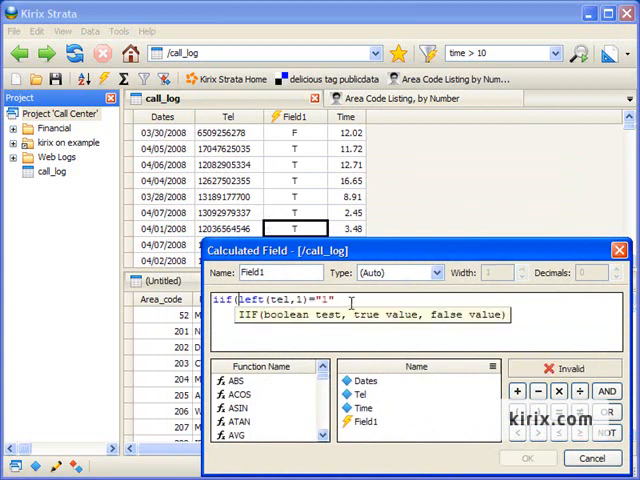
text(,substr()
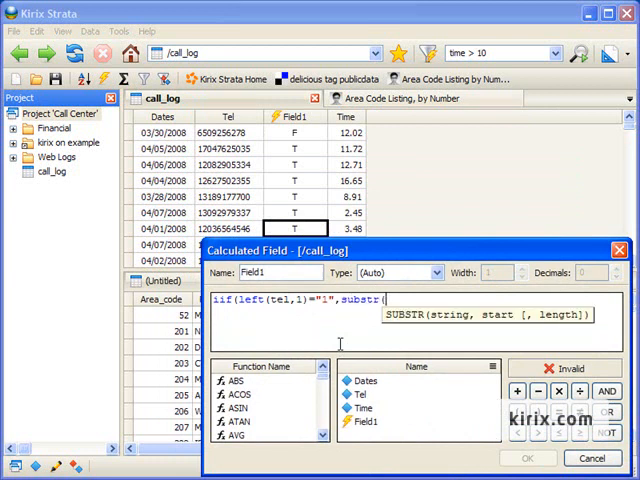
text(tel,2,3),substr(tel,1,3)
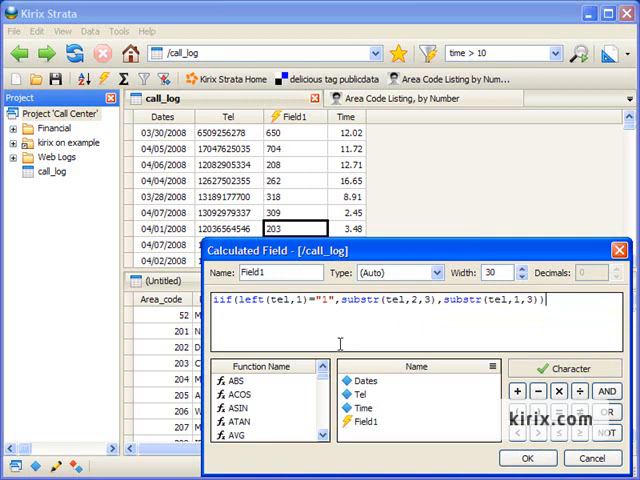
click(528, 458)
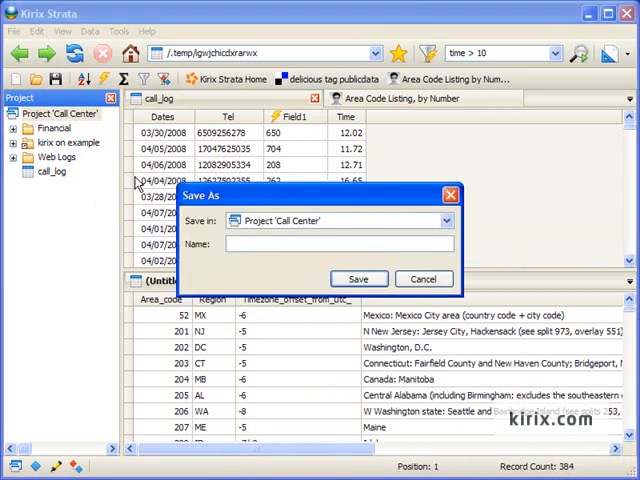
- Save the table as areacodes, relate Field1 to Area_code, and insert its Region field into call_log
click(422, 278)
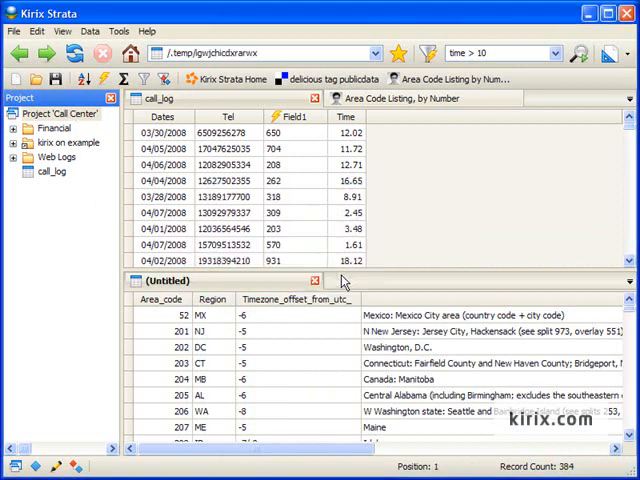
click(76, 468)
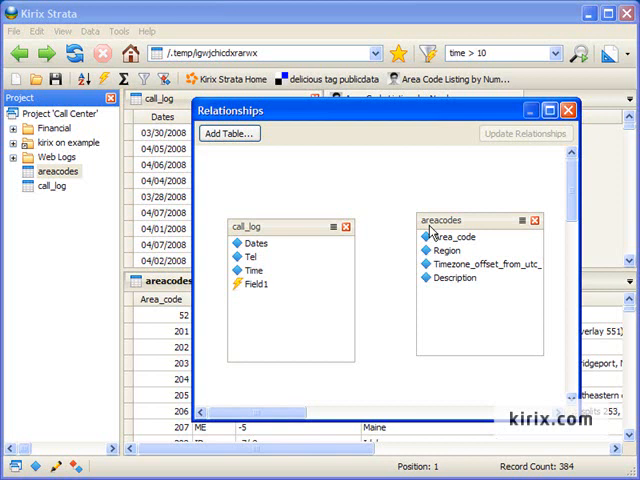
click(254, 284)
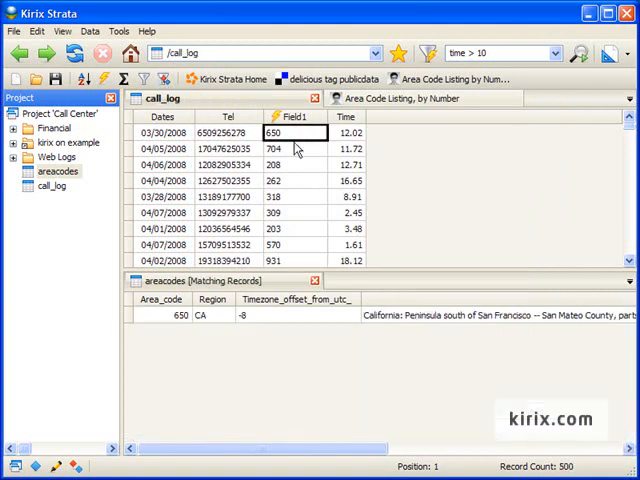
click(296, 164)
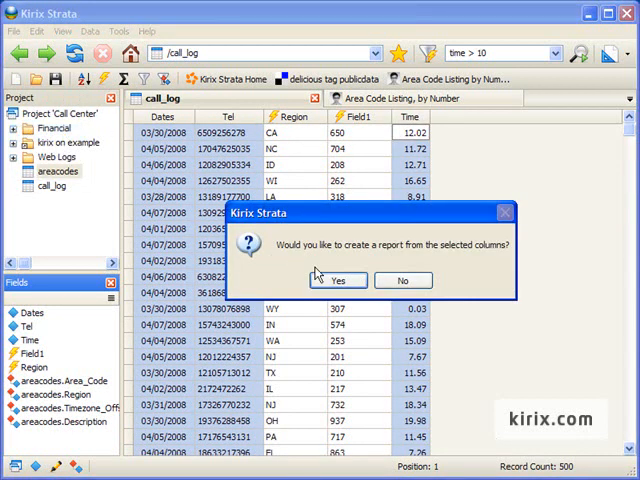
- Create a Dates, Tel, Time report grouped by Region then Dates, both ascending
click(338, 280)
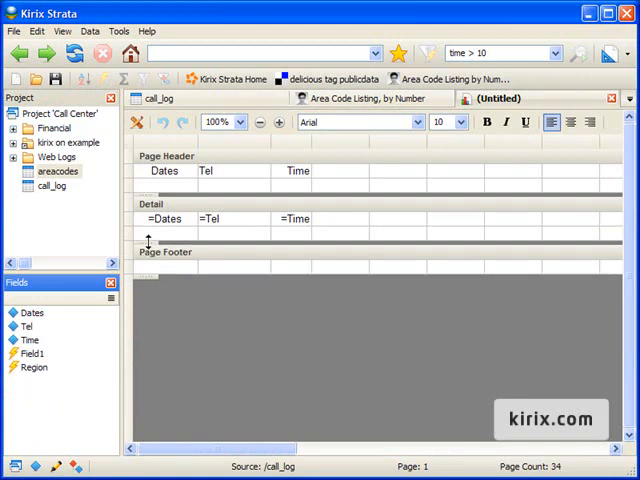
click(138, 122)
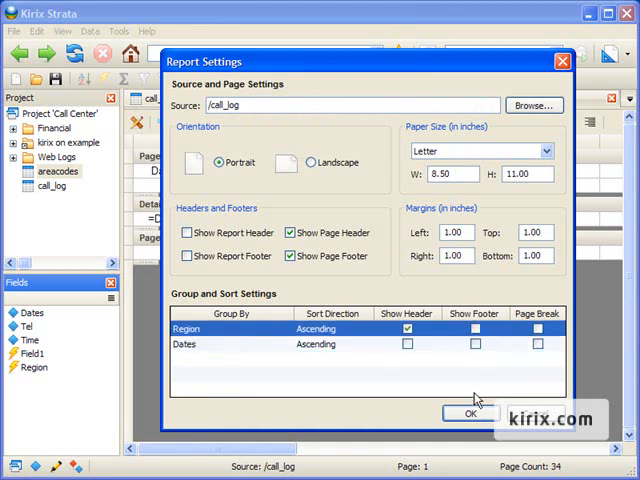
click(472, 412)
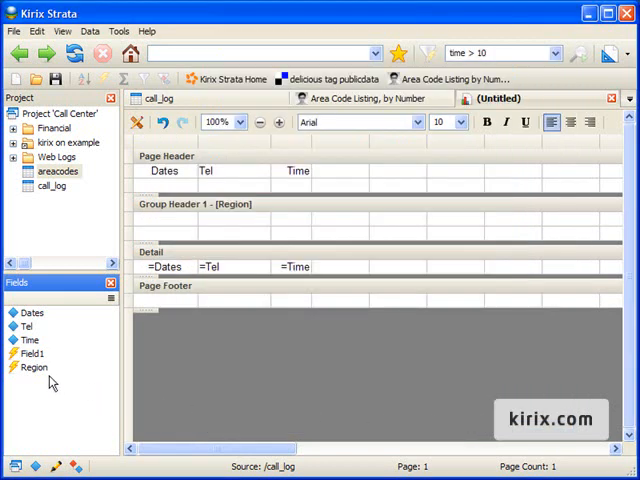
- Place Region in Group Header 1 and review the paged preview listing calls under state headings
drag(34, 368, 160, 232)
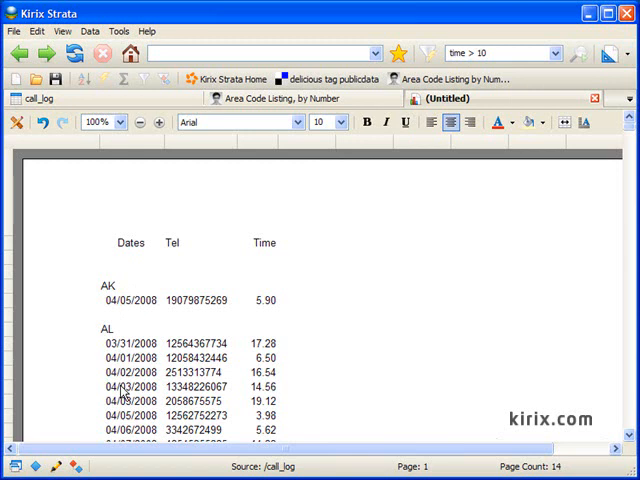
mouse_move(418, 246)
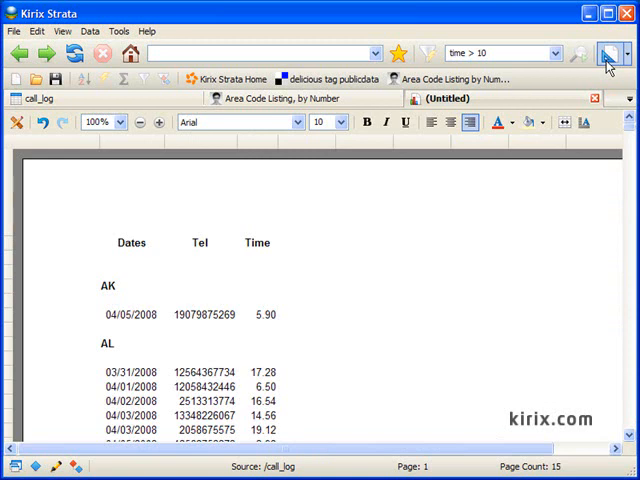
click(608, 54)
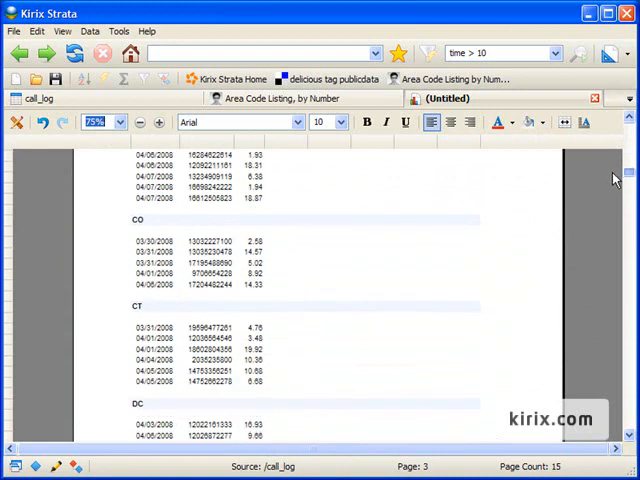
scroll(down, 3)
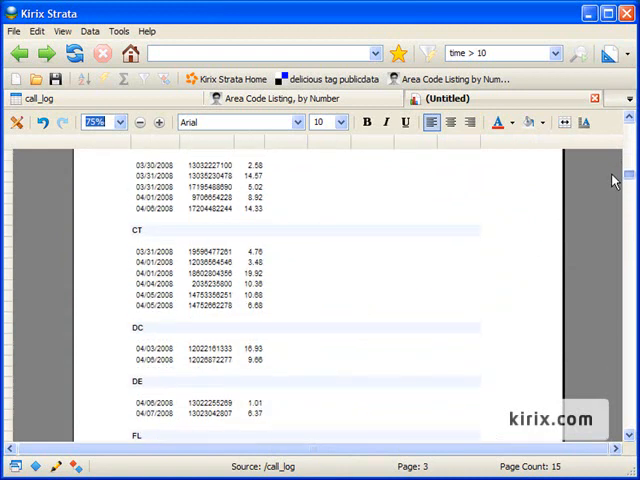